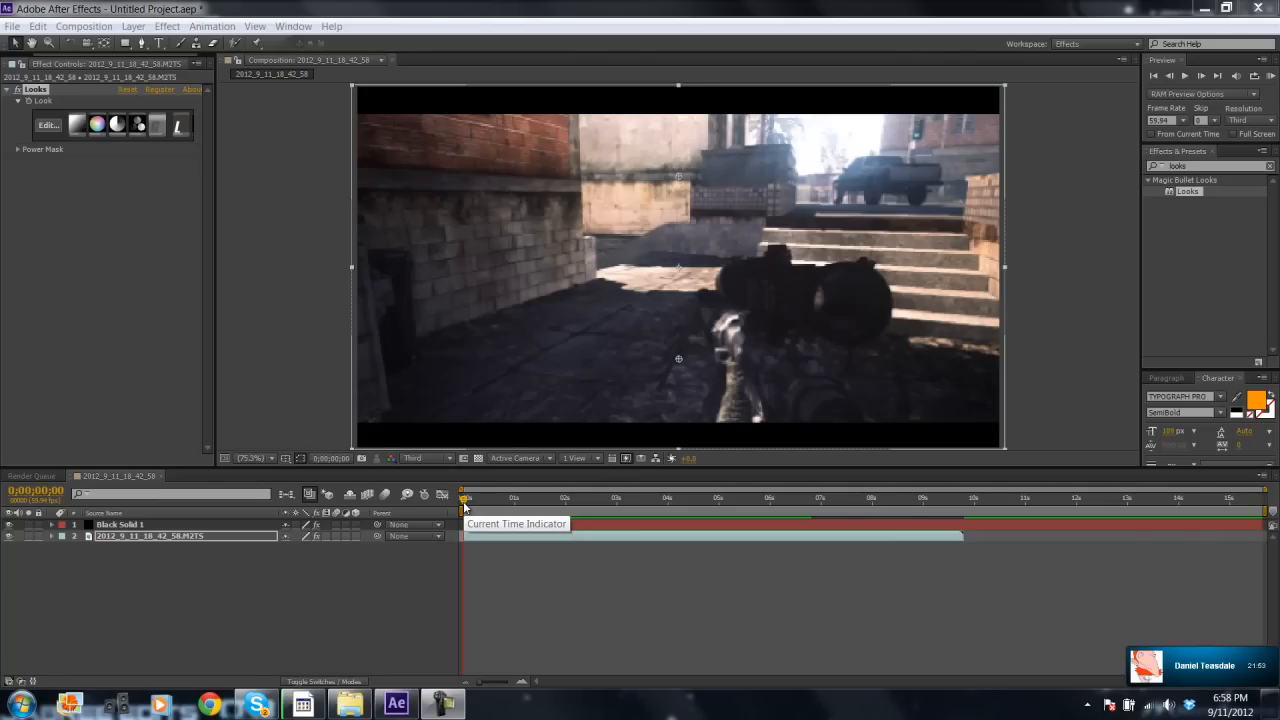
- Apply the RSMB motion blur effect from RE:Vision Plug-ins to the footage layer
click(468, 498)
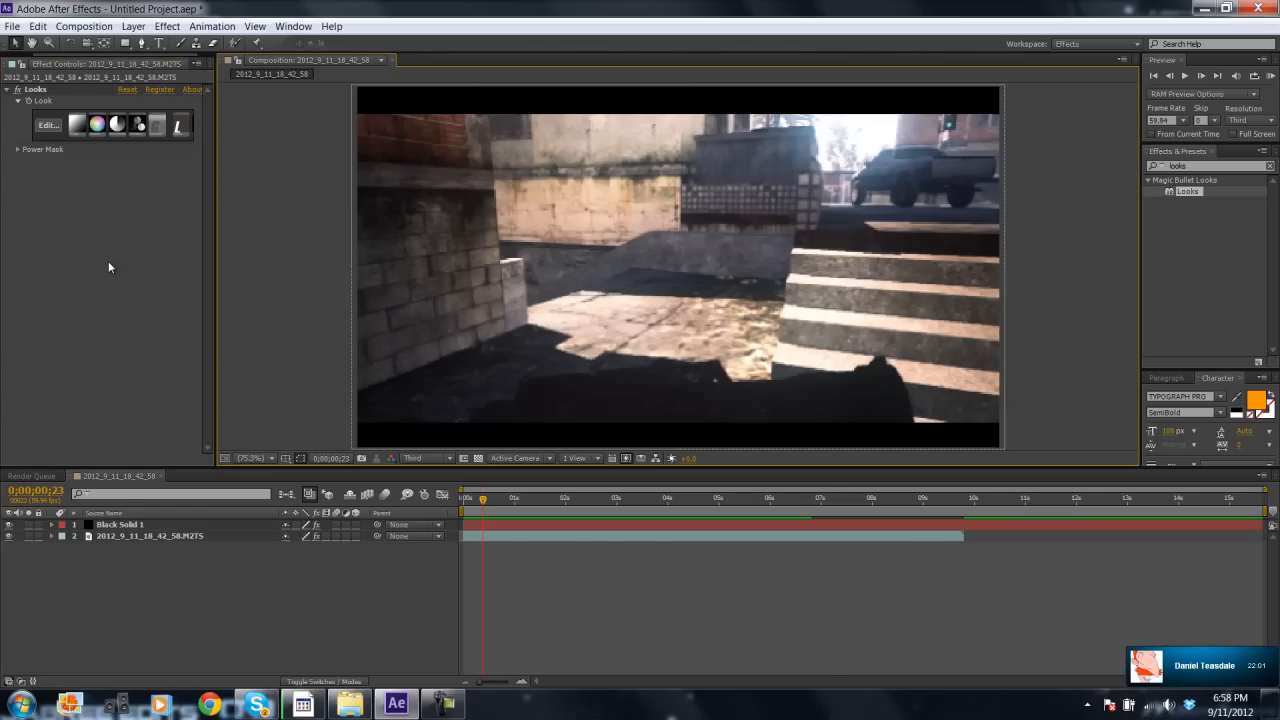
mouse_move(119, 305)
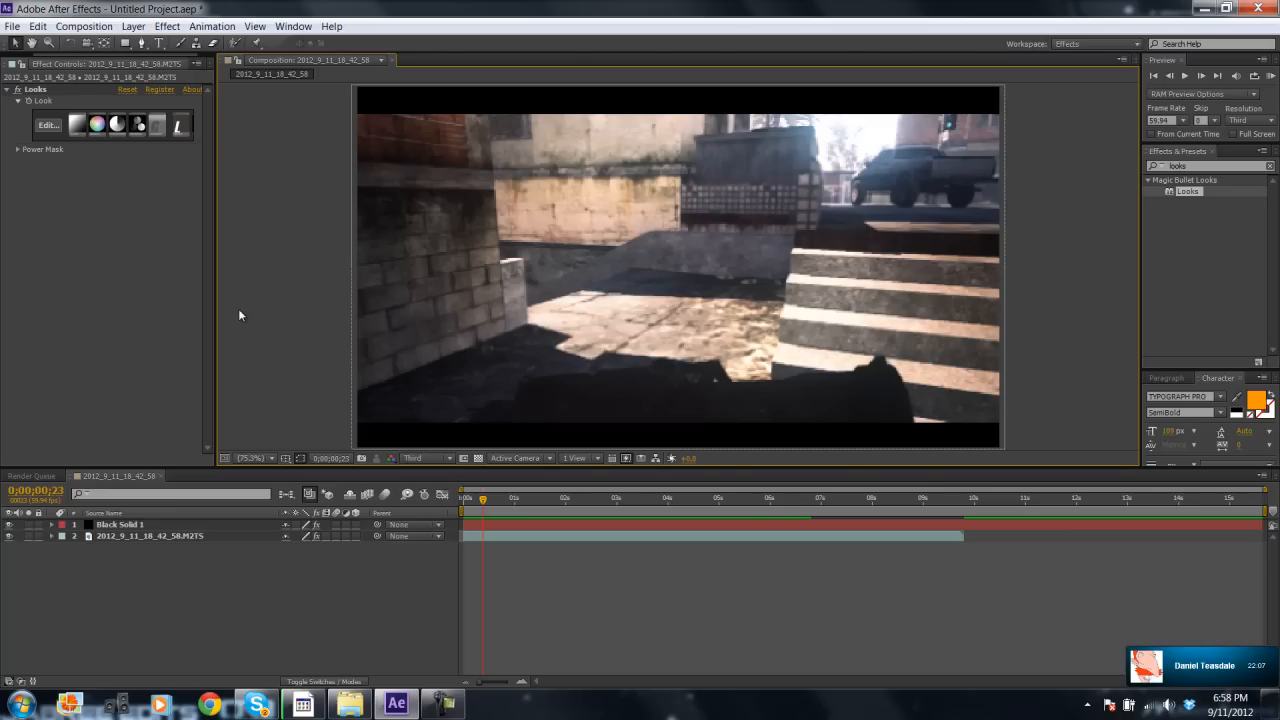
mouse_move(282, 380)
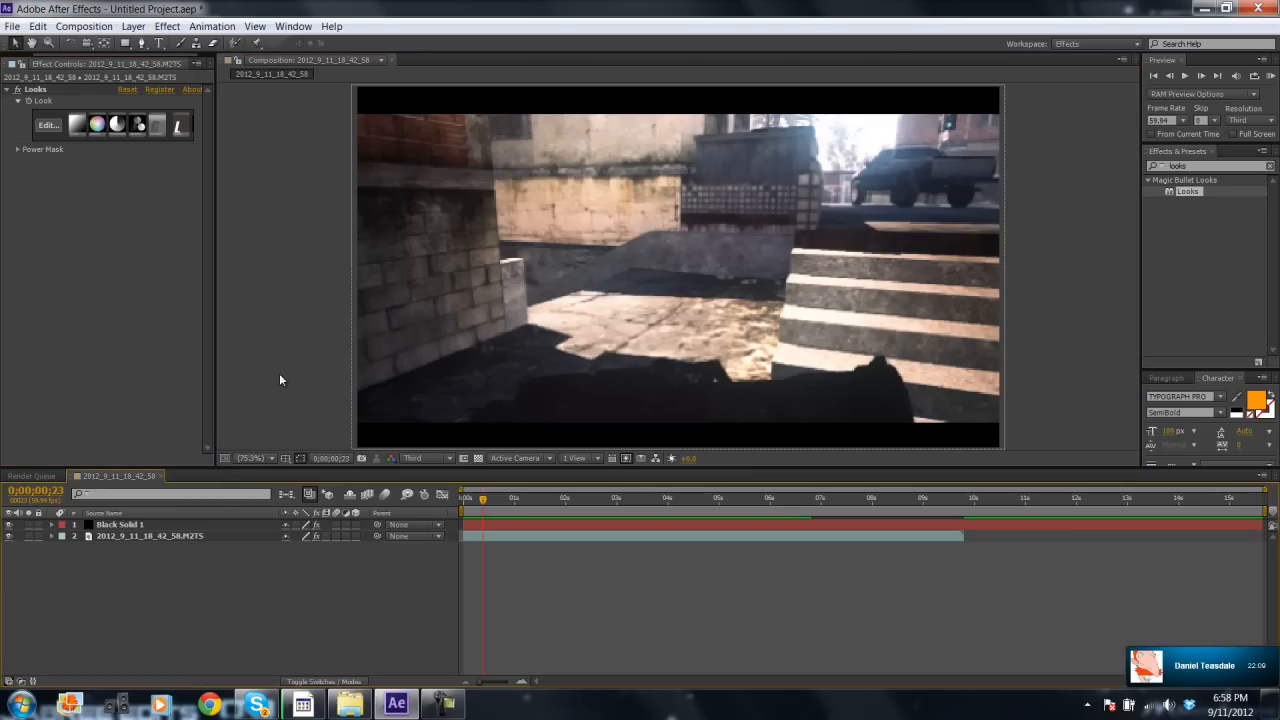
mouse_move(251, 398)
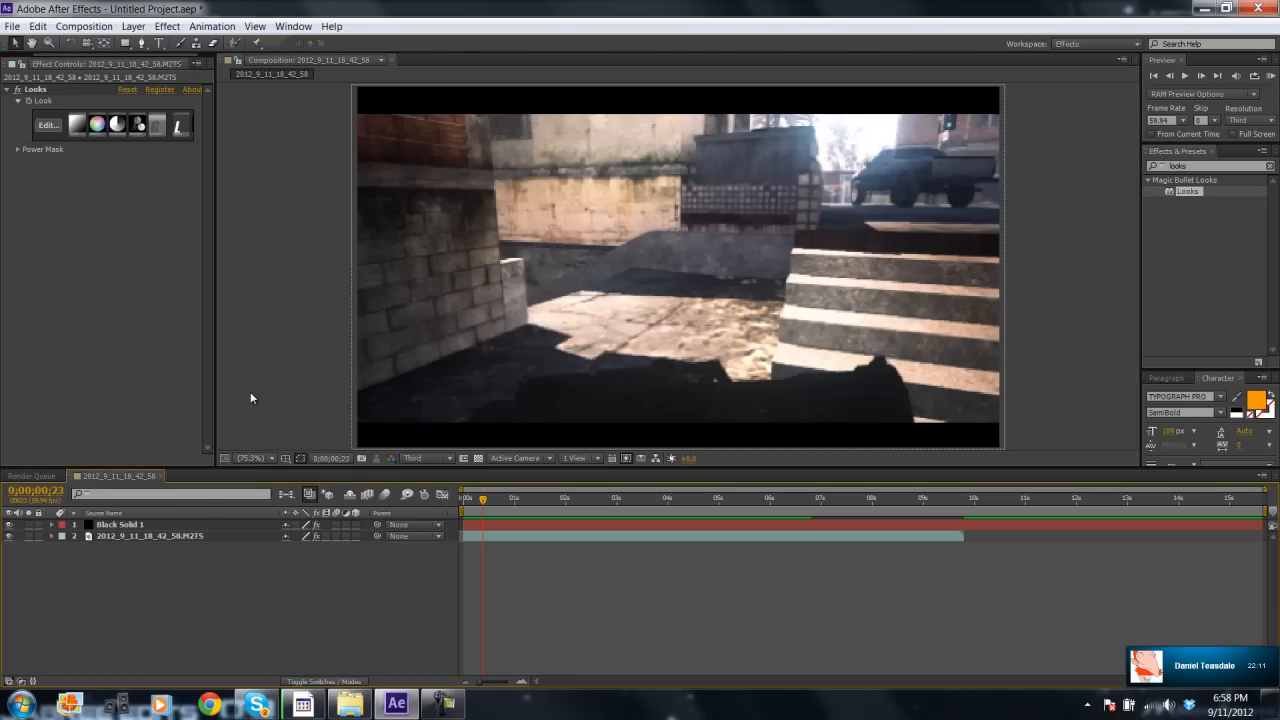
mouse_move(194, 432)
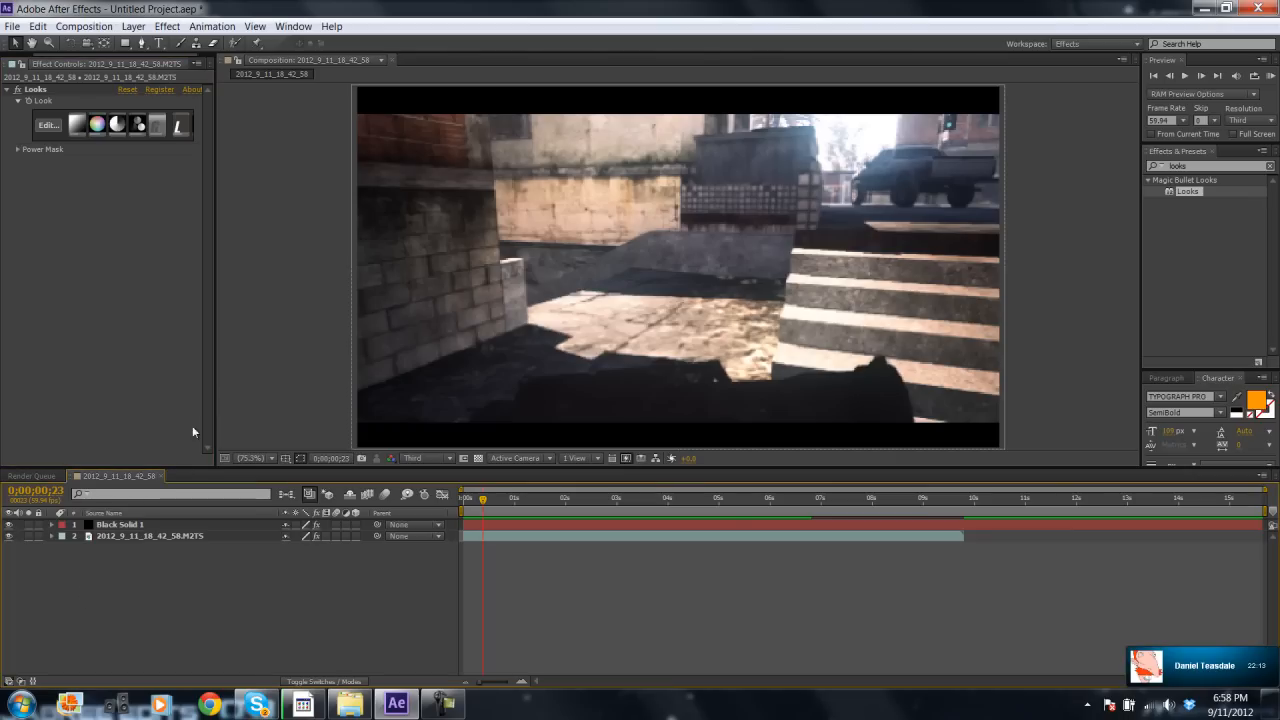
mouse_move(231, 390)
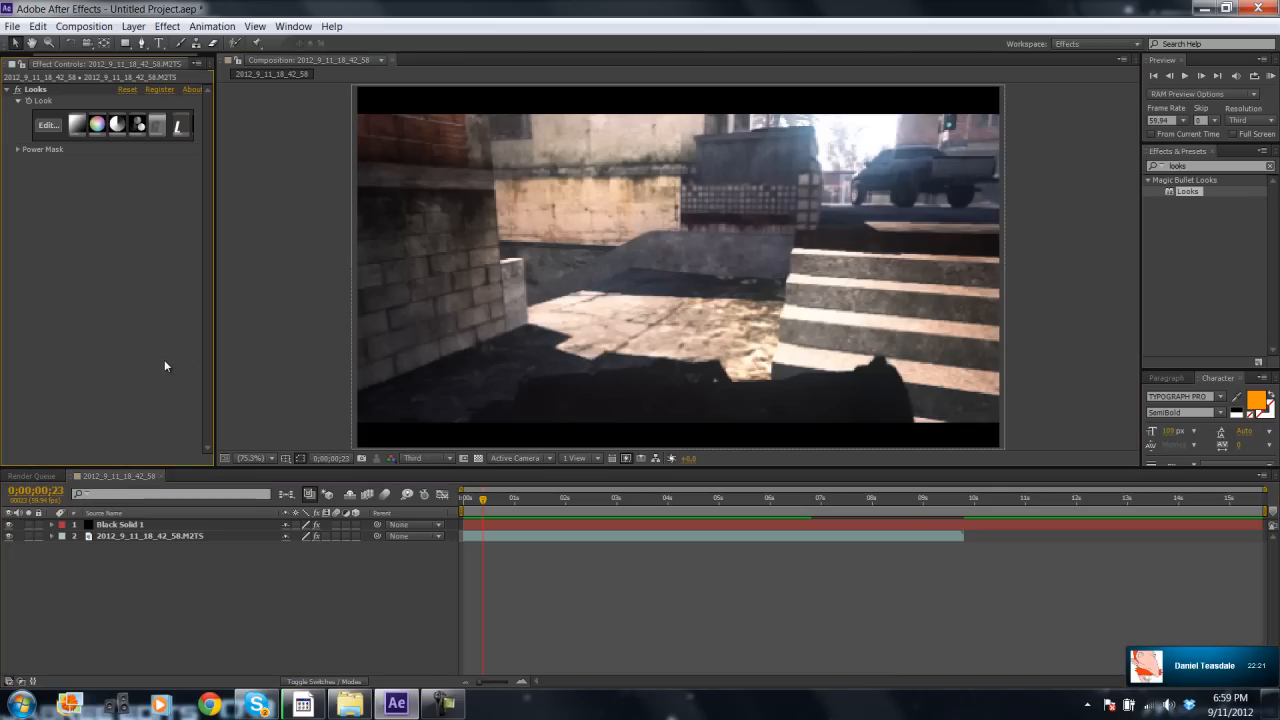
mouse_move(252, 438)
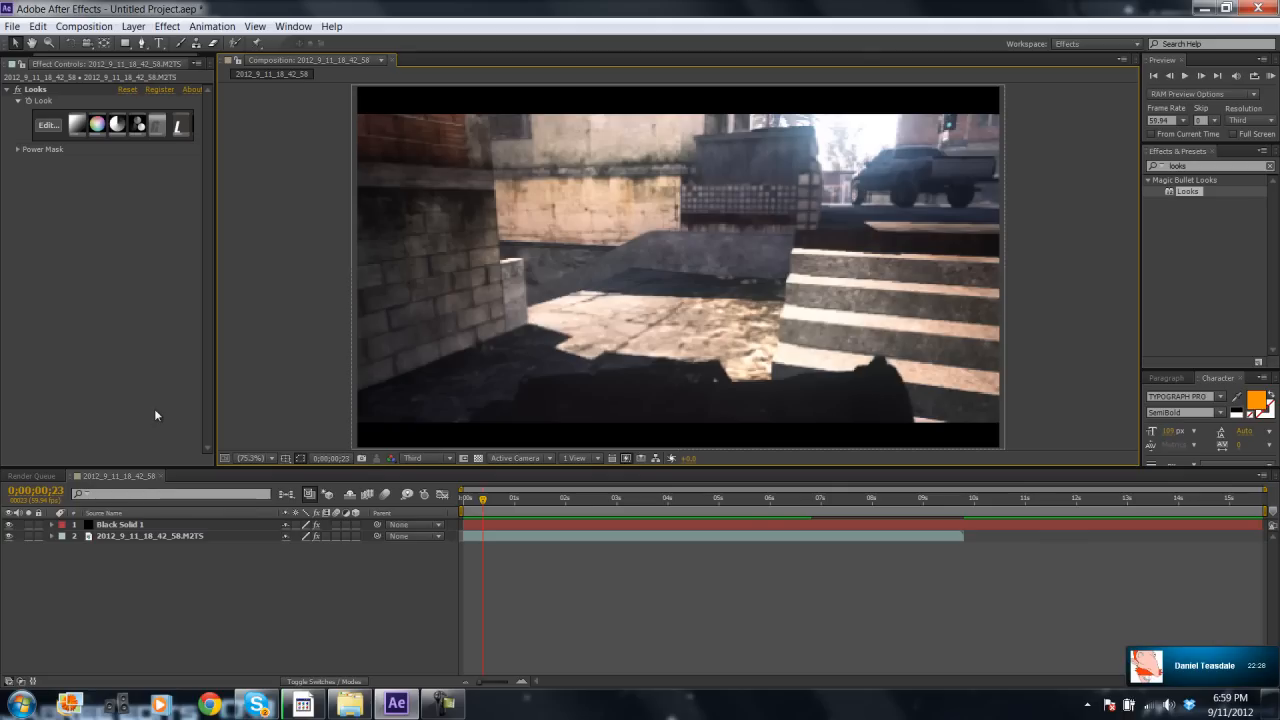
mouse_move(473, 498)
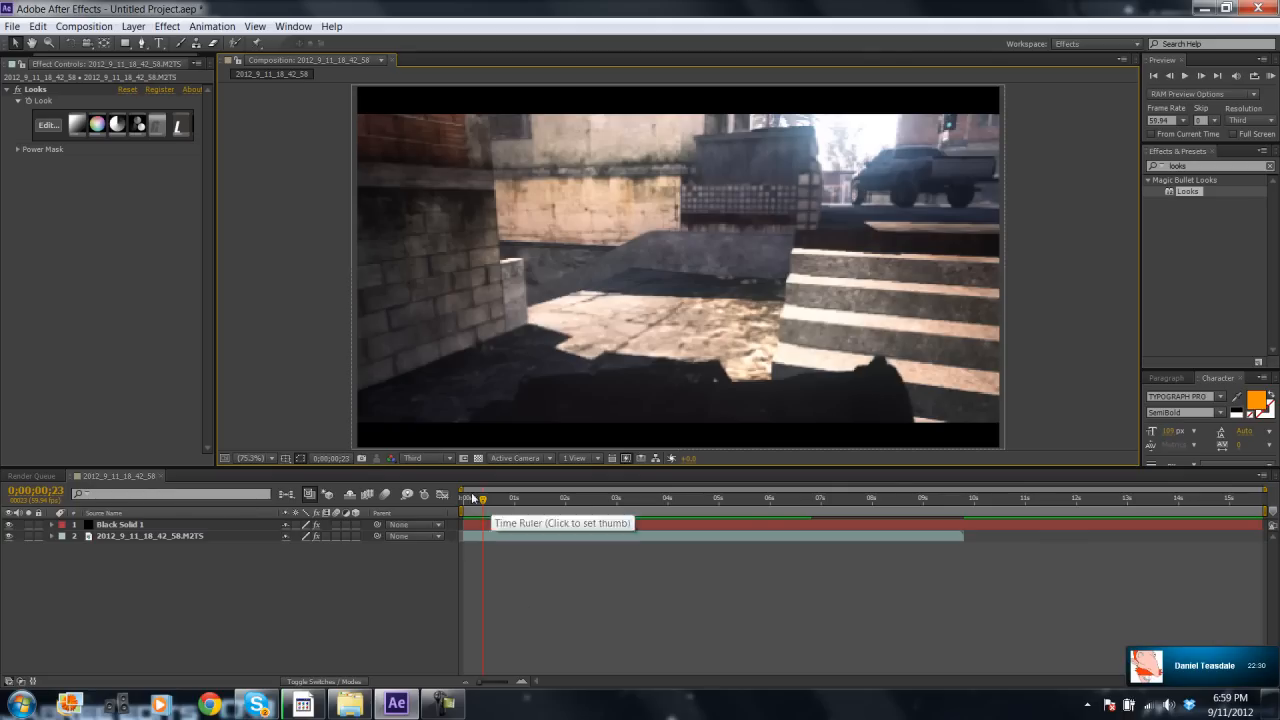
mouse_move(421, 408)
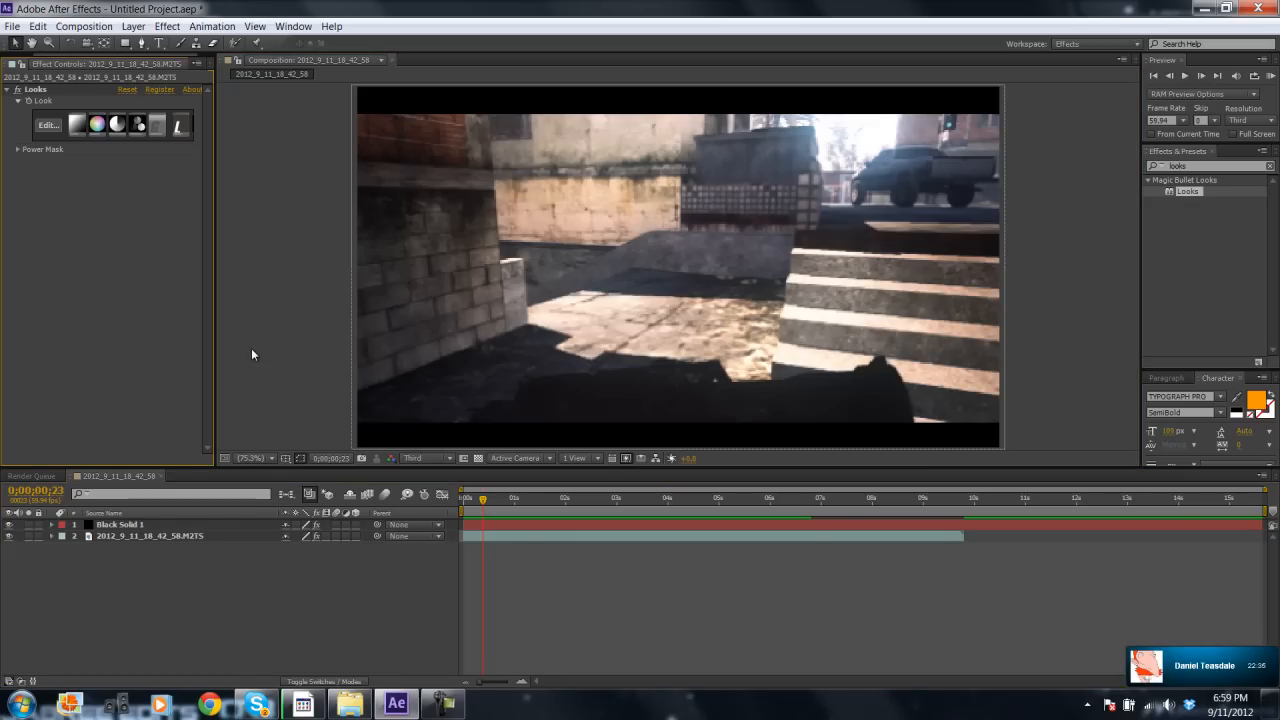
mouse_move(156, 387)
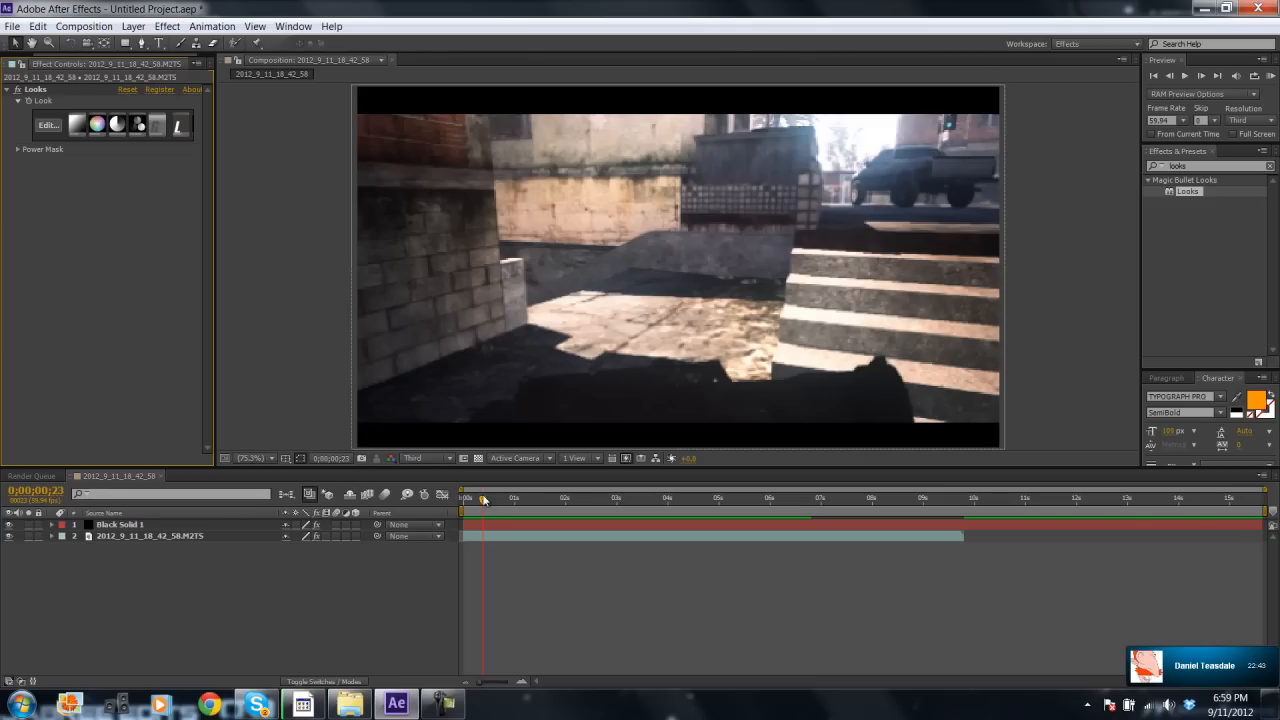
mouse_move(748, 332)
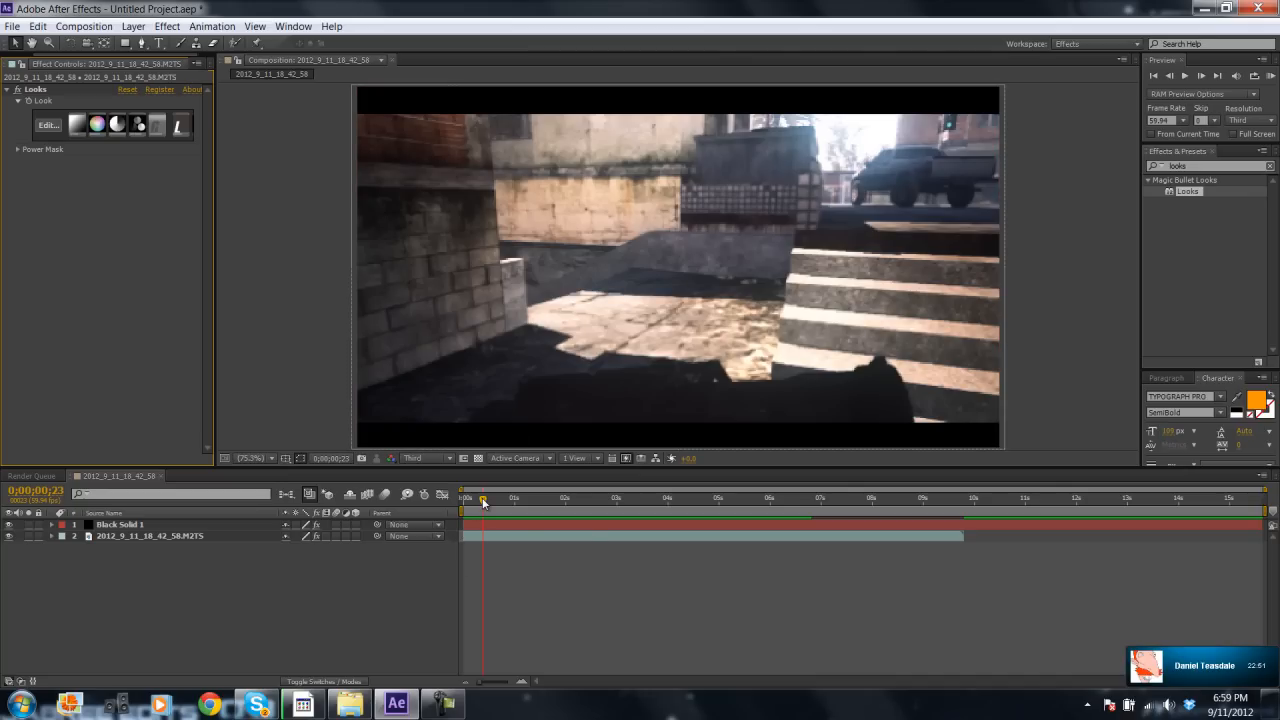
mouse_move(483, 502)
text(rsmb)
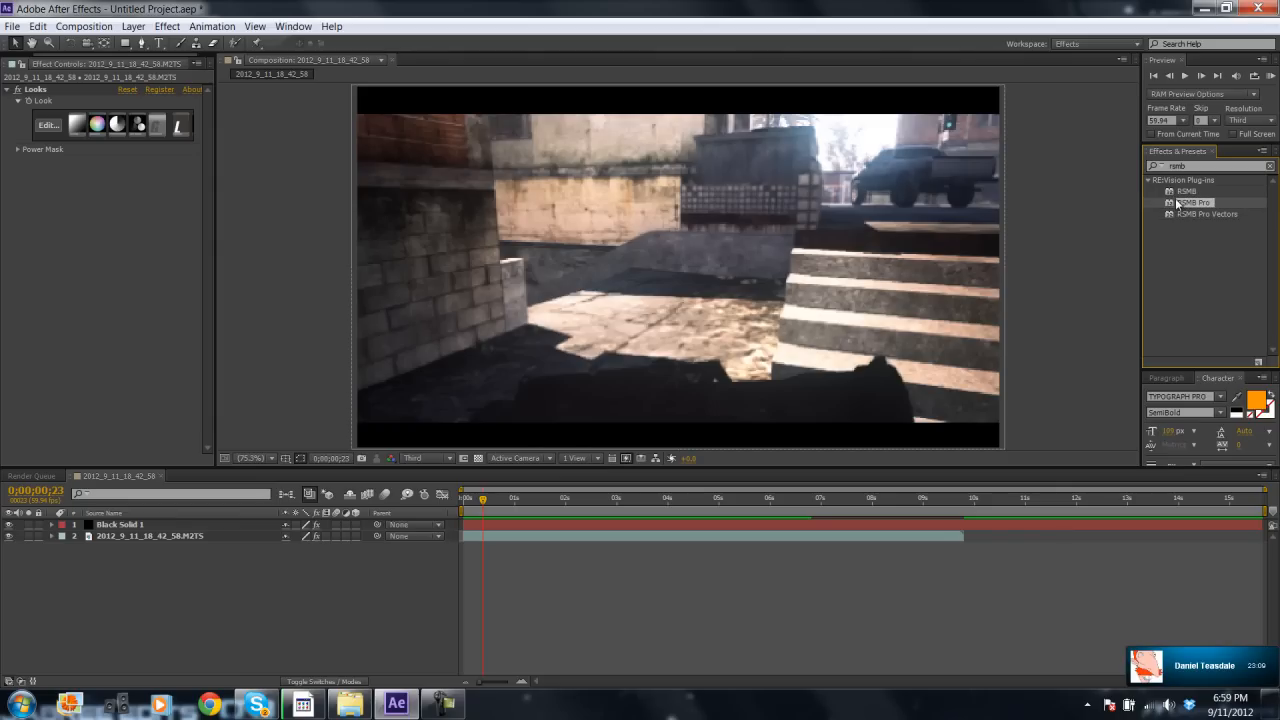
click(1190, 191)
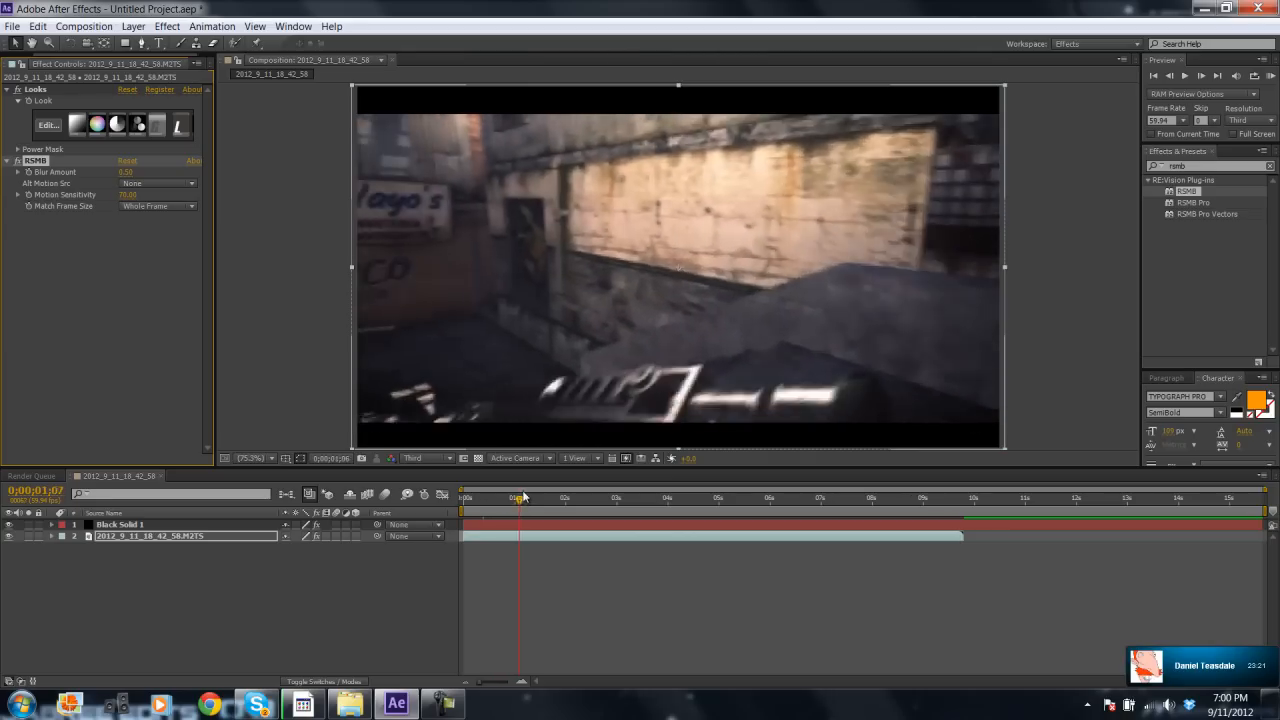
click(523, 497)
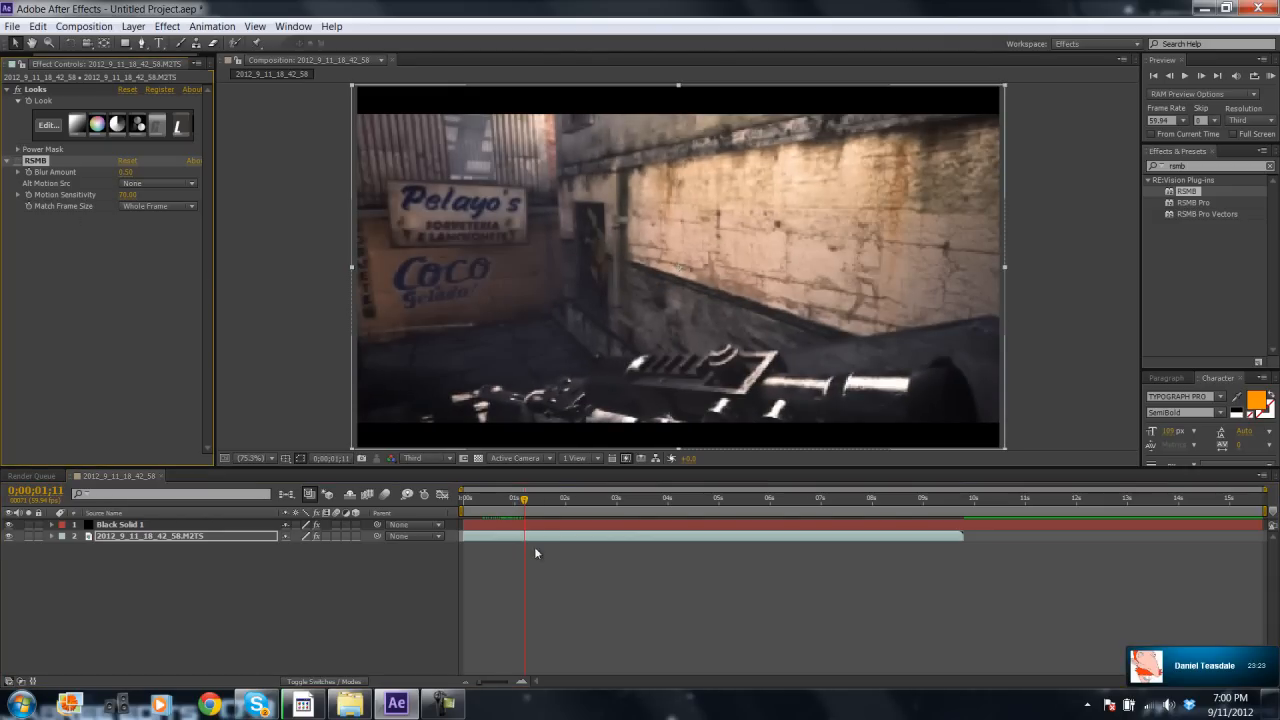
click(502, 497)
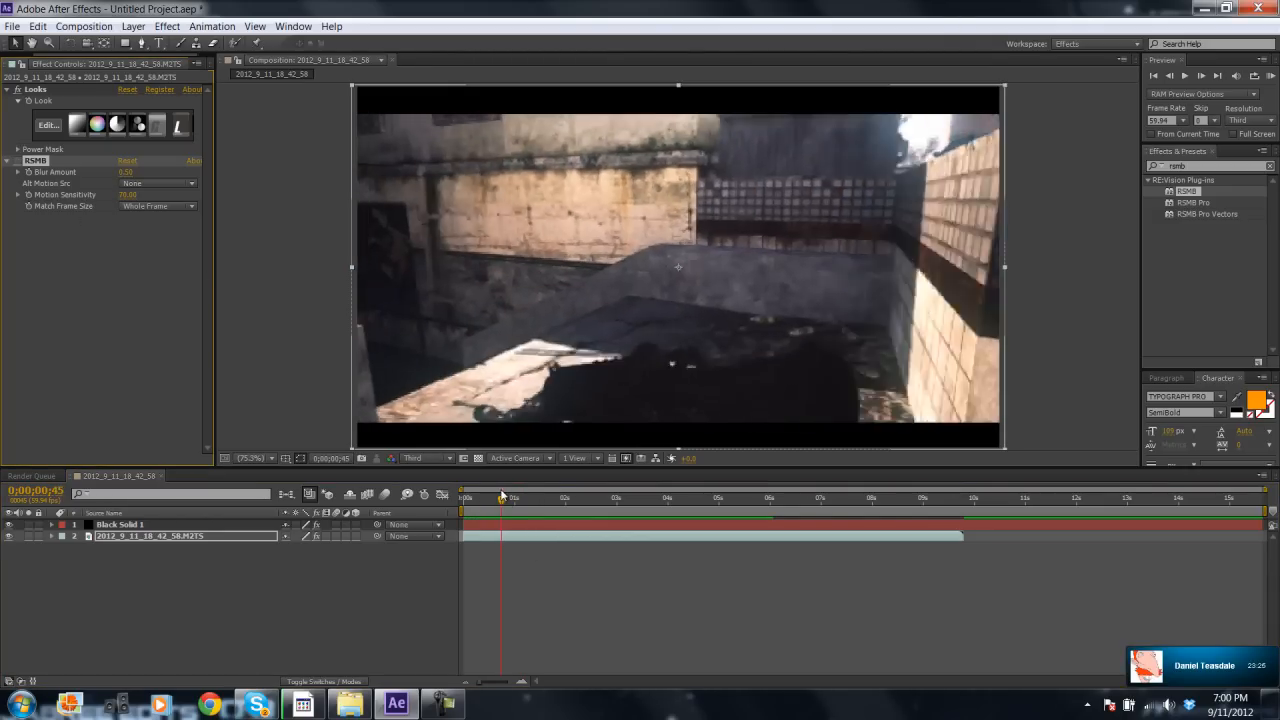
drag(500, 497, 532, 497)
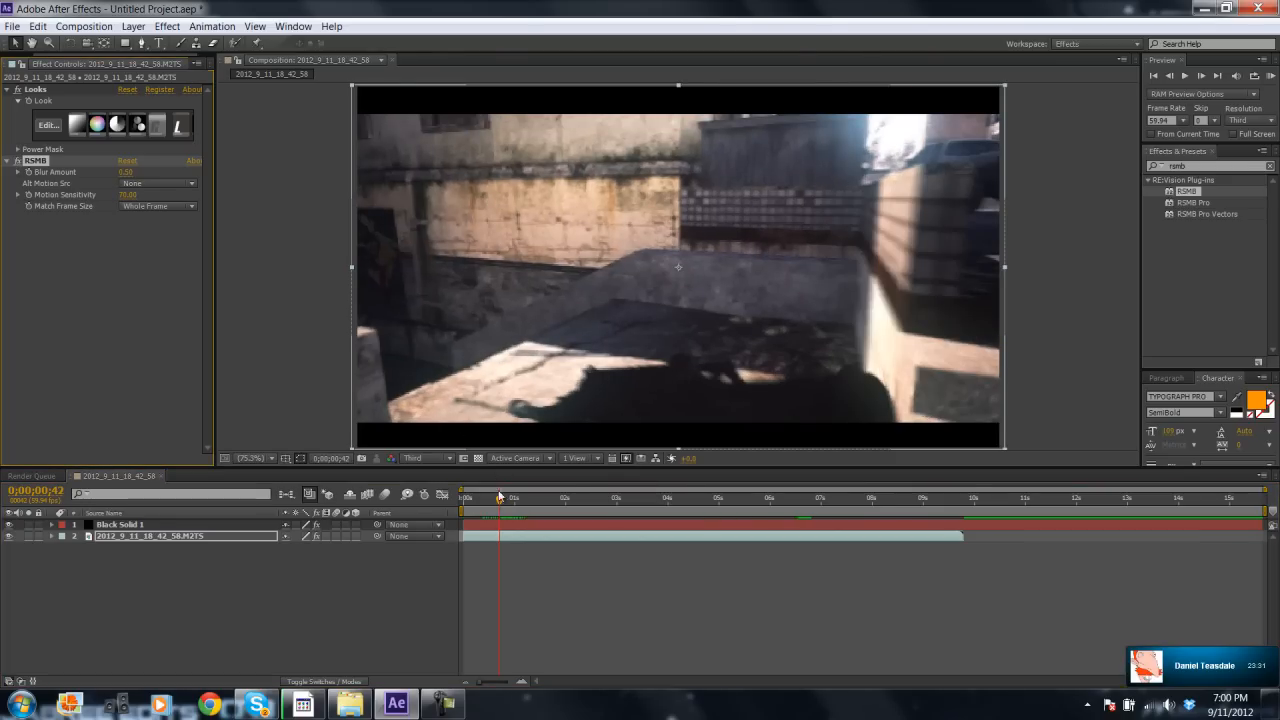
drag(498, 497, 518, 497)
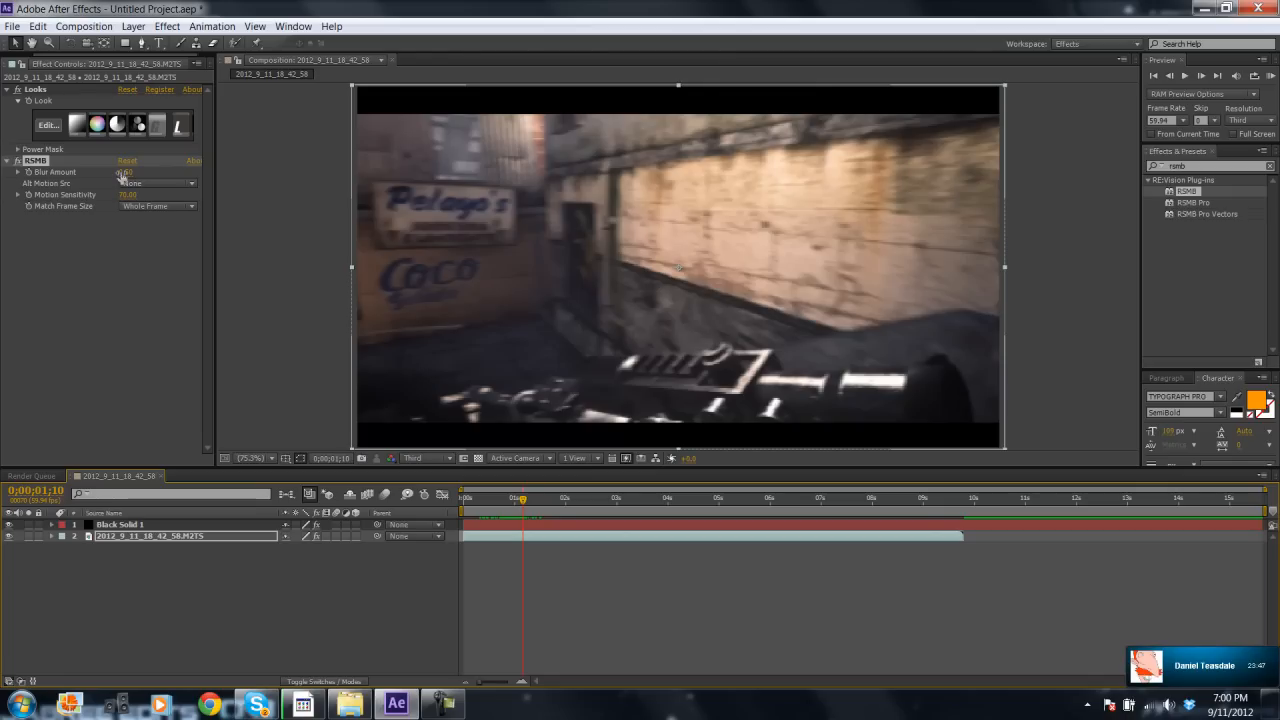
- Keep RSMB Blur Amount at 0.50, raise Motion Sensitivity to 100, and preview around two seconds
double_click(127, 172)
text(1)
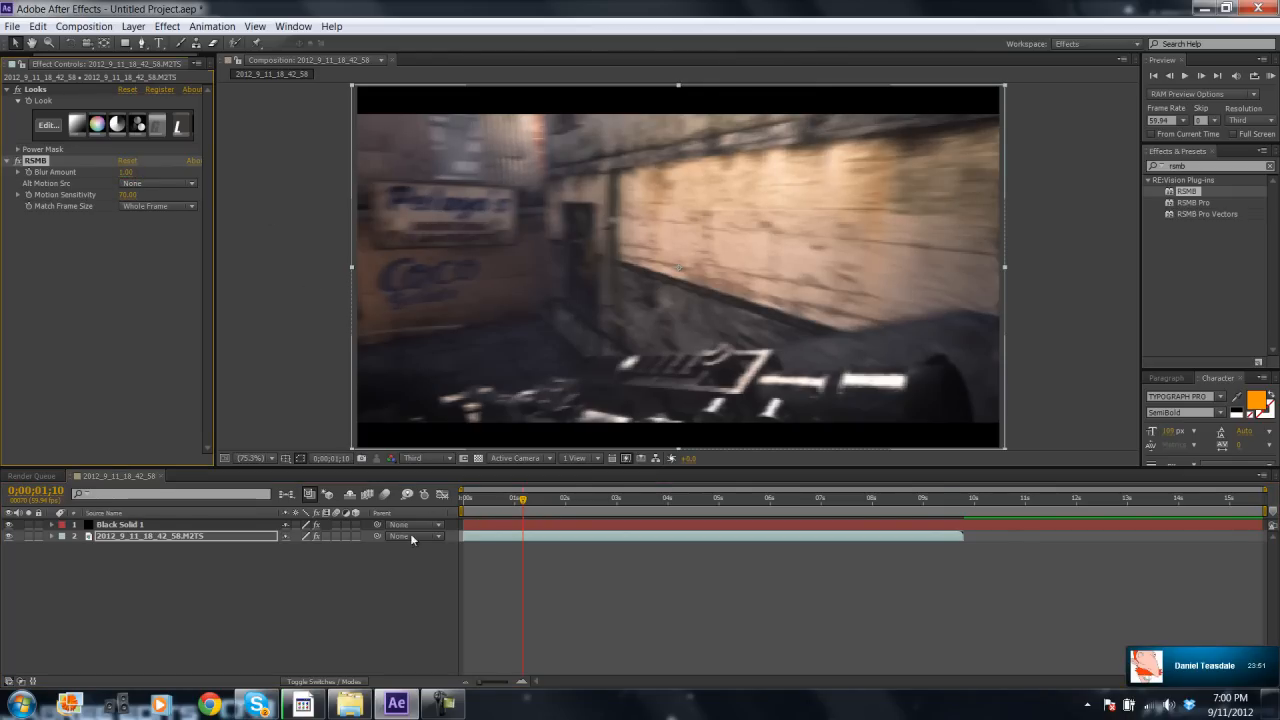
drag(520, 497, 533, 497)
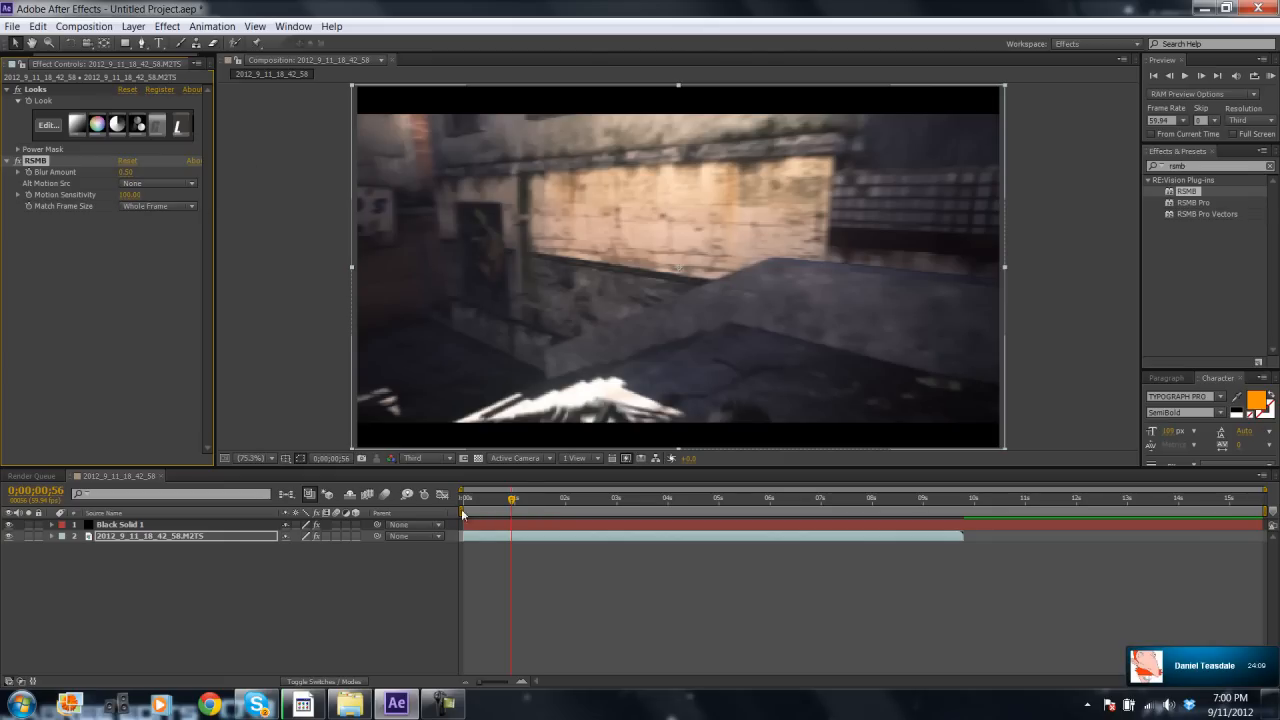
drag(510, 497, 570, 497)
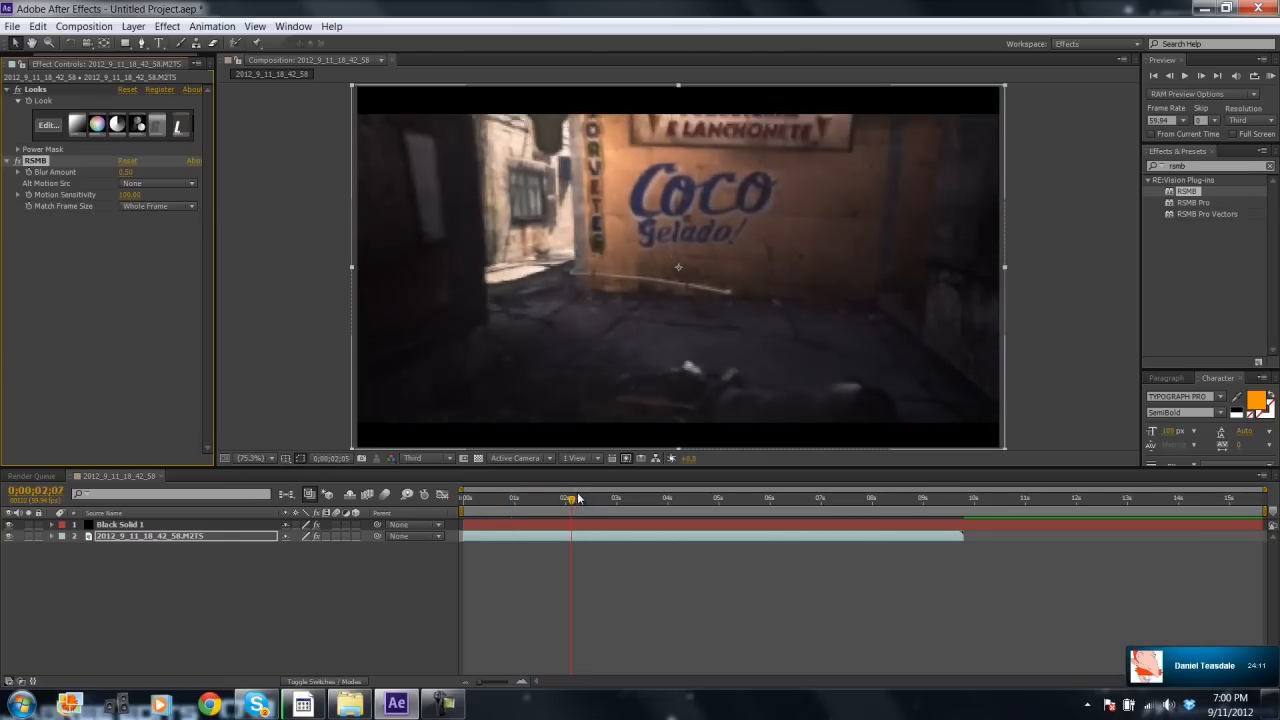